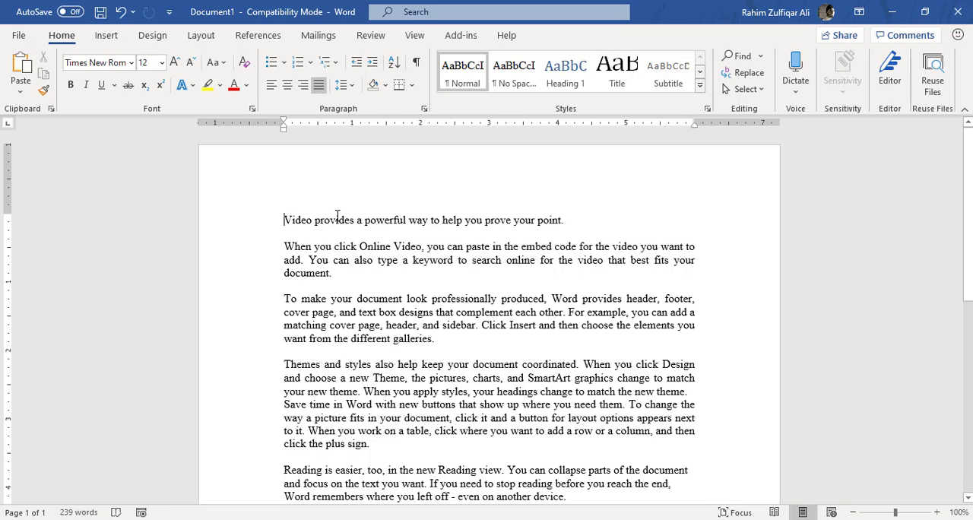
mouse_move(417, 208)
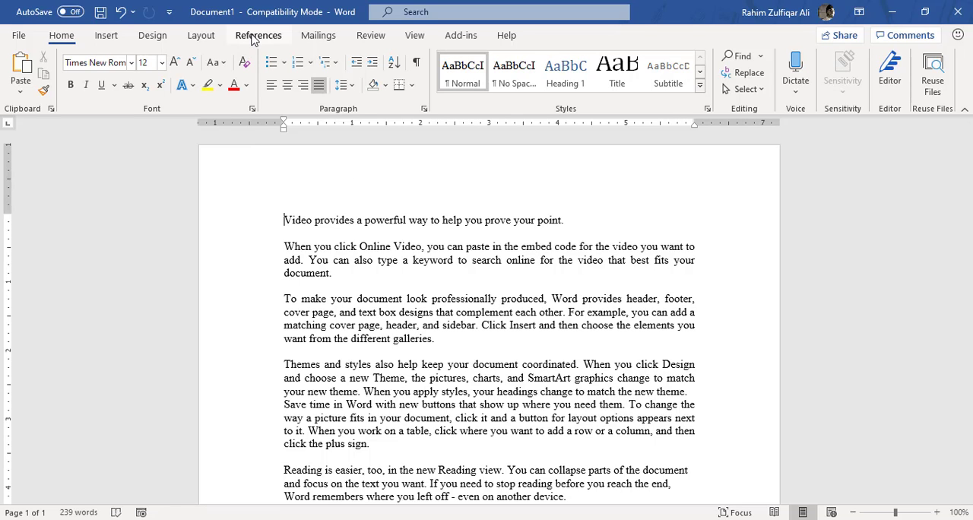
Step: Switch to the References tab to bring up the table of contents tools
left_click(258, 35)
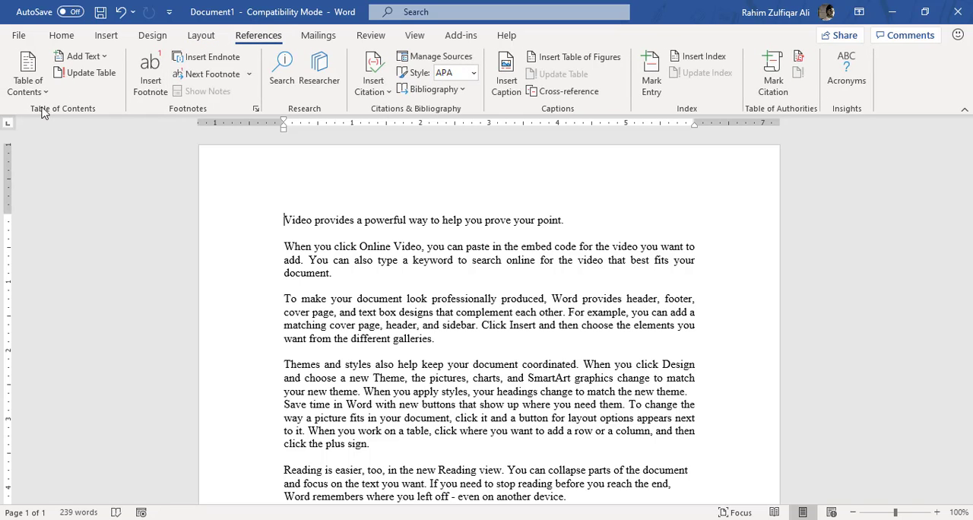
mouse_move(90, 114)
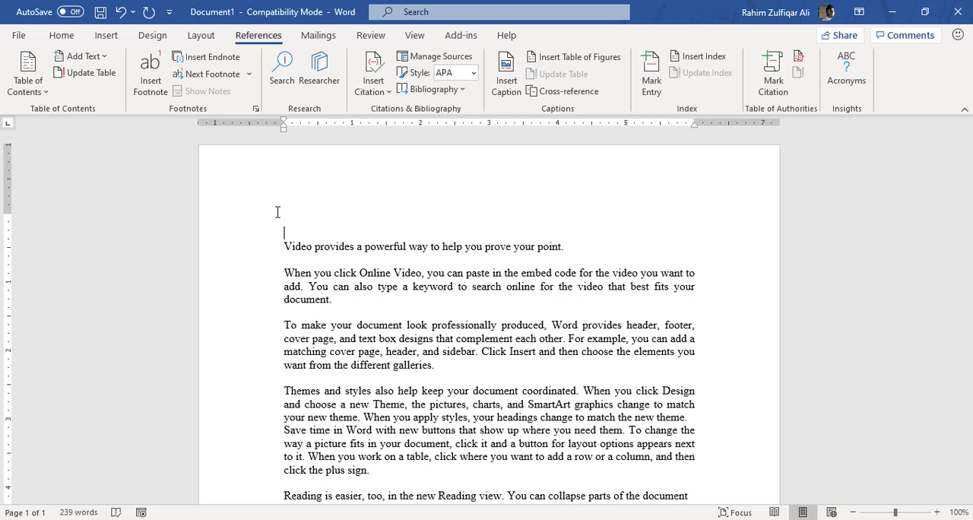
Step: Type the section titles Introduction, Summary and Conclusion above their paragraphs
type("Intro")
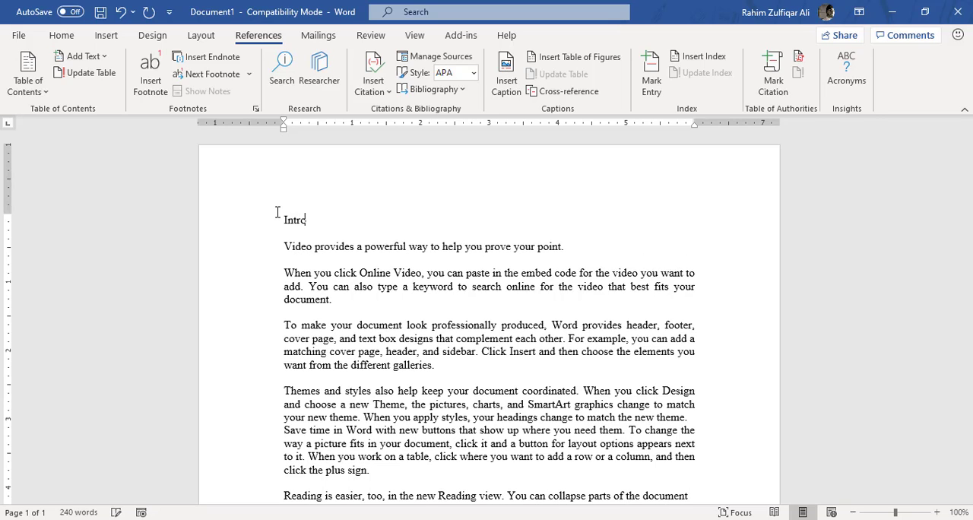
type("duction")
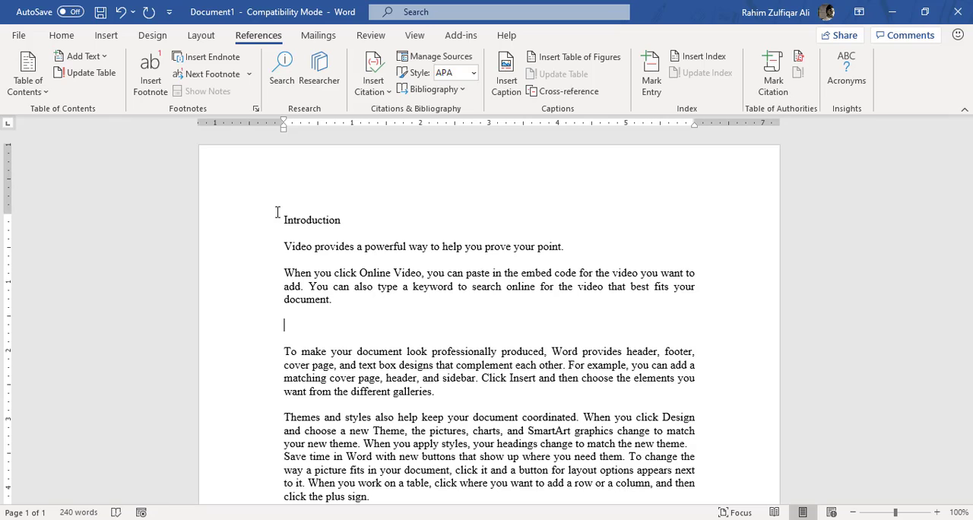
type("Summary")
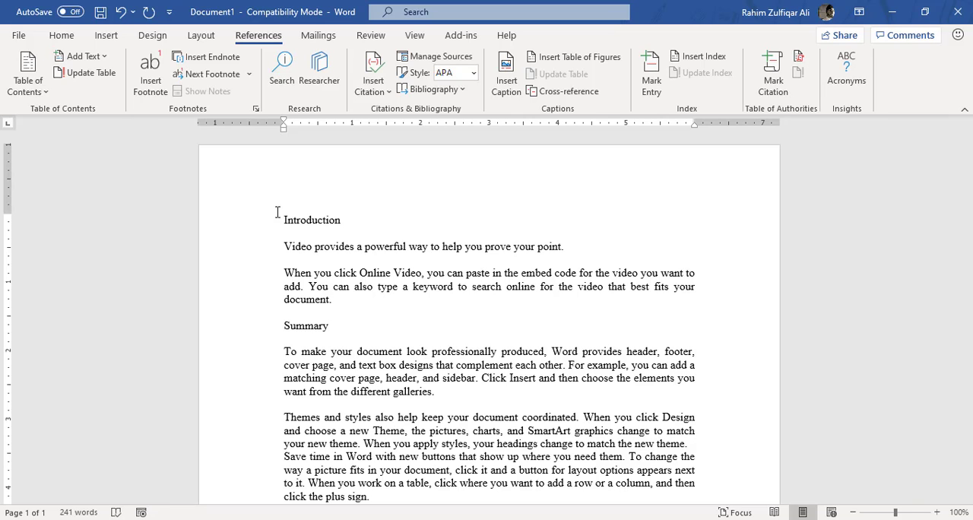
scroll("up", 3)
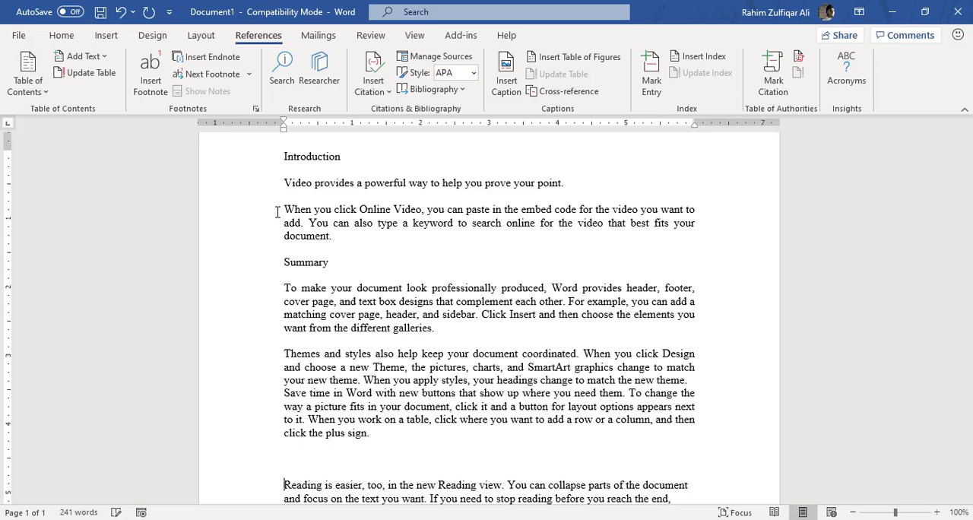
type("Con")
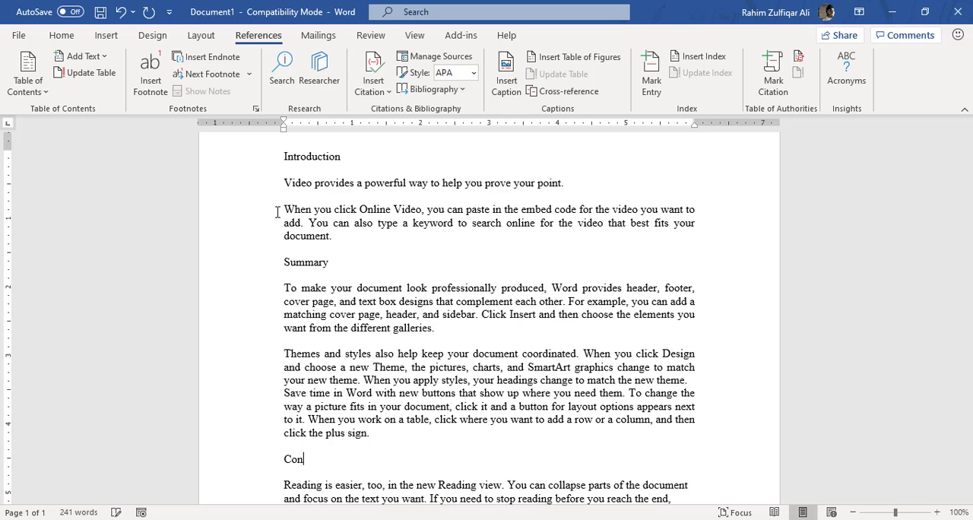
type("clusion")
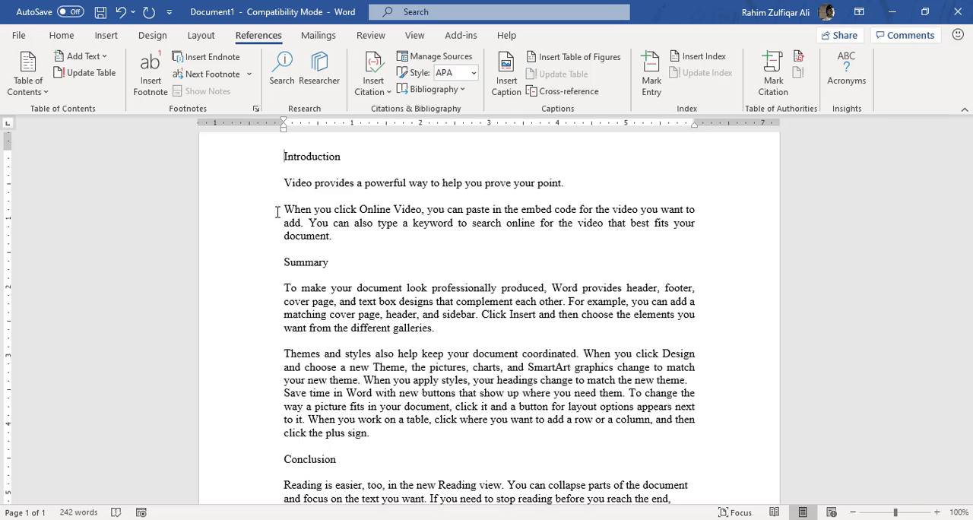
scroll("up", 3)
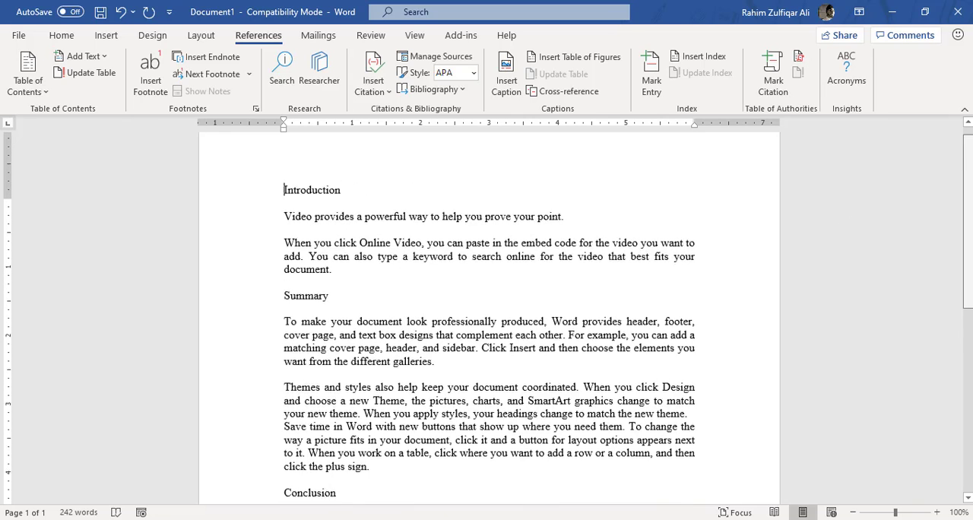
scroll("down", 3)
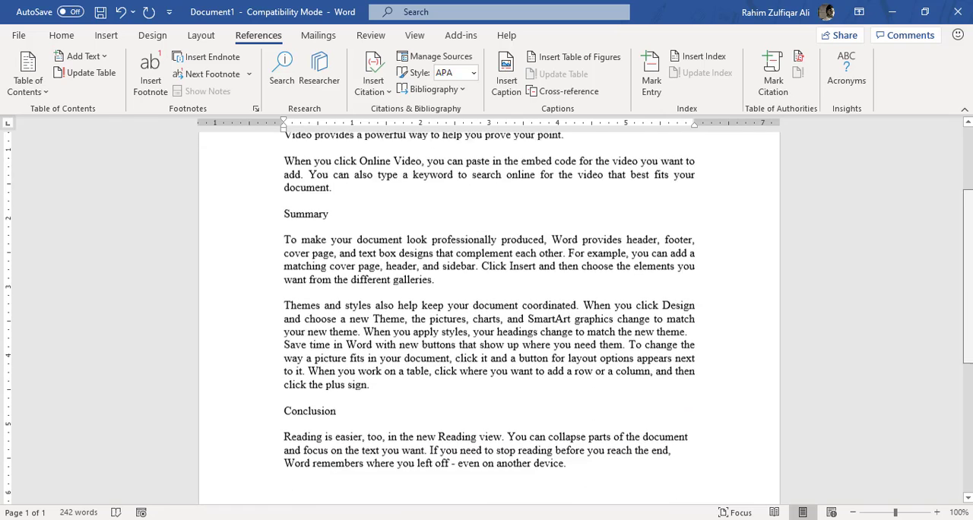
scroll("up", 3)
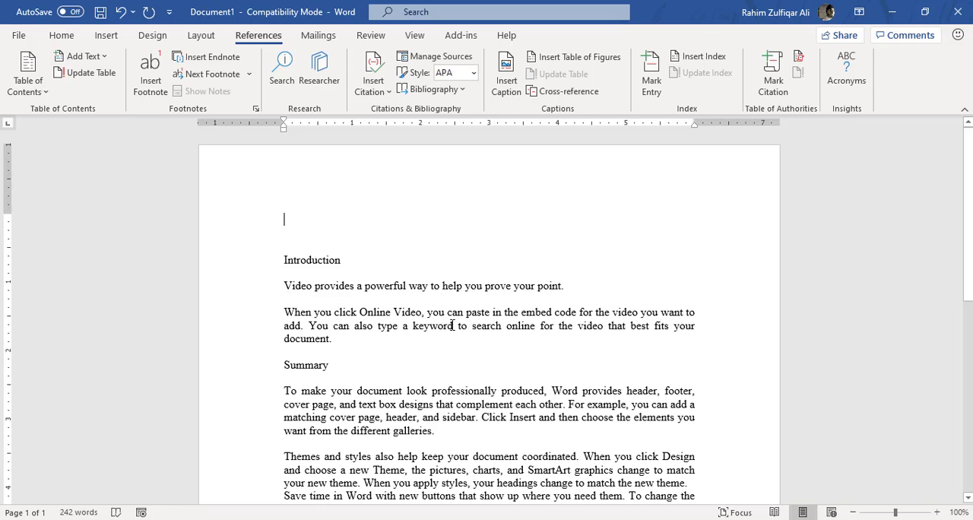
mouse_move(306, 242)
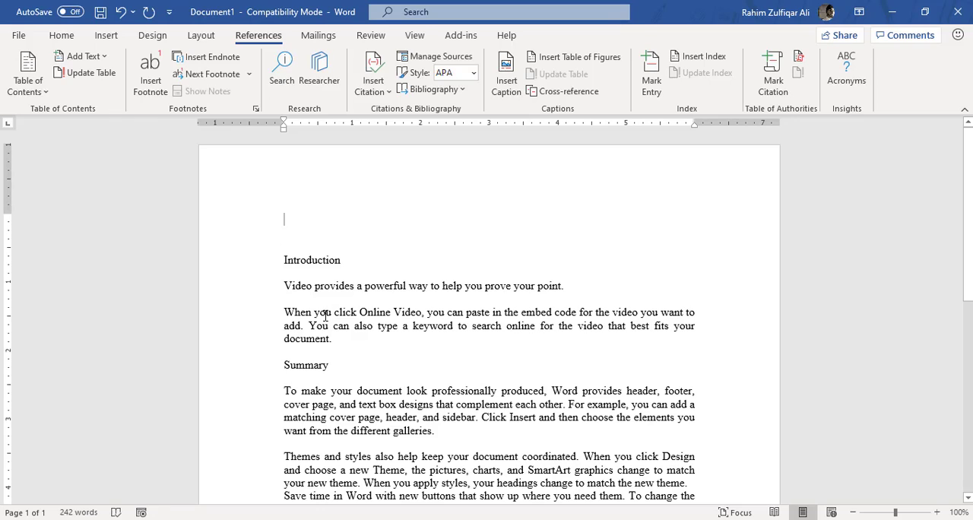
mouse_move(309, 215)
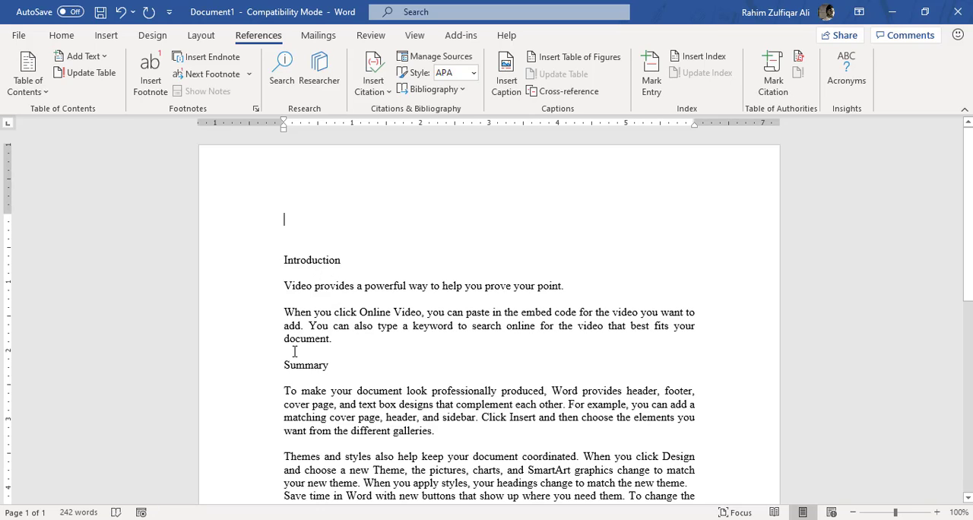
mouse_move(51, 164)
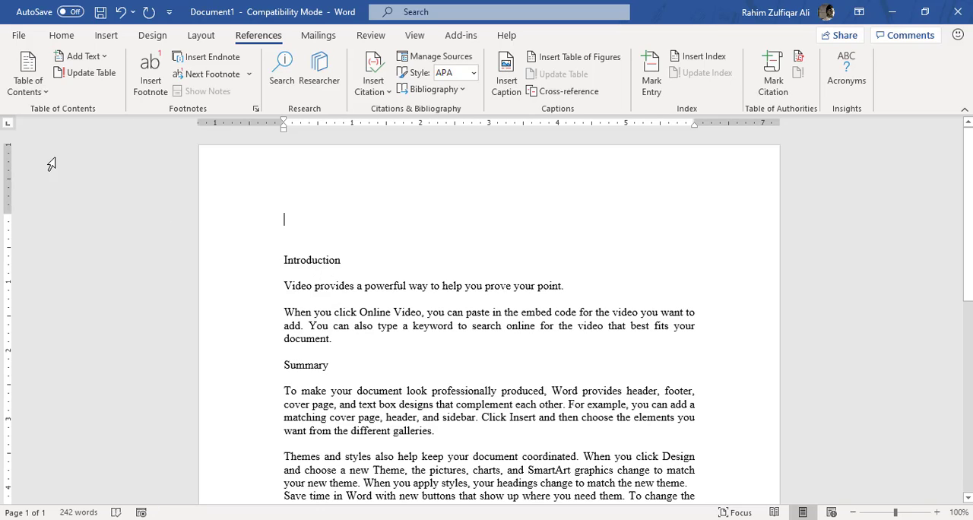
mouse_move(28, 72)
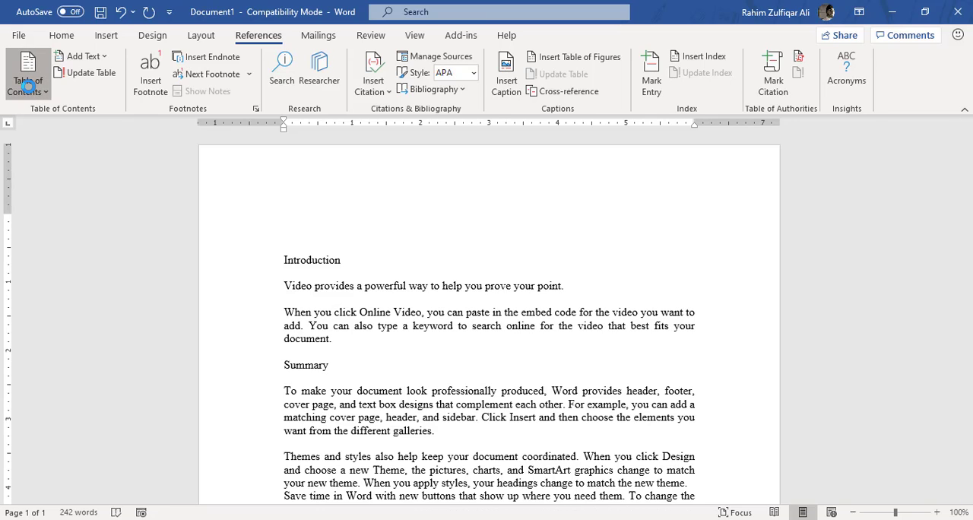
Step: Insert a custom table of contents and dismiss the missing-headings warning
left_click(27, 74)
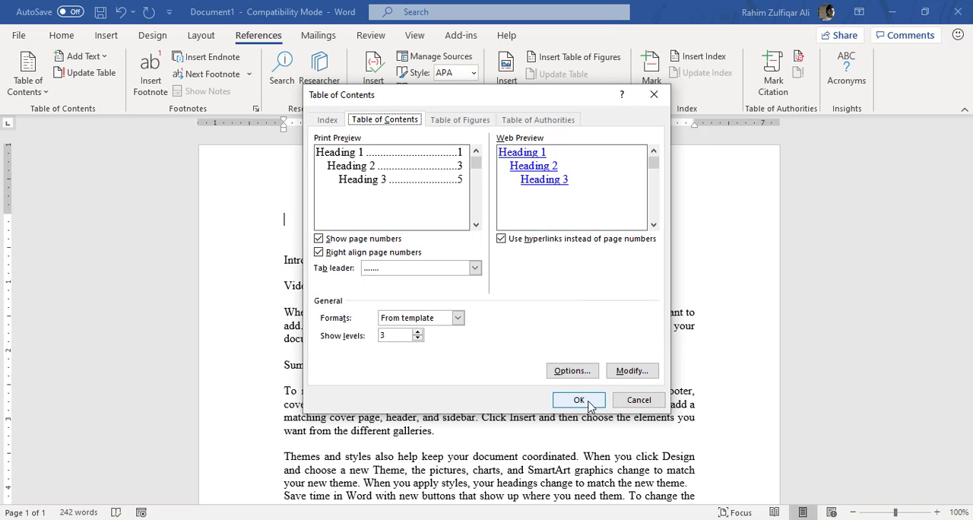
left_click(579, 400)
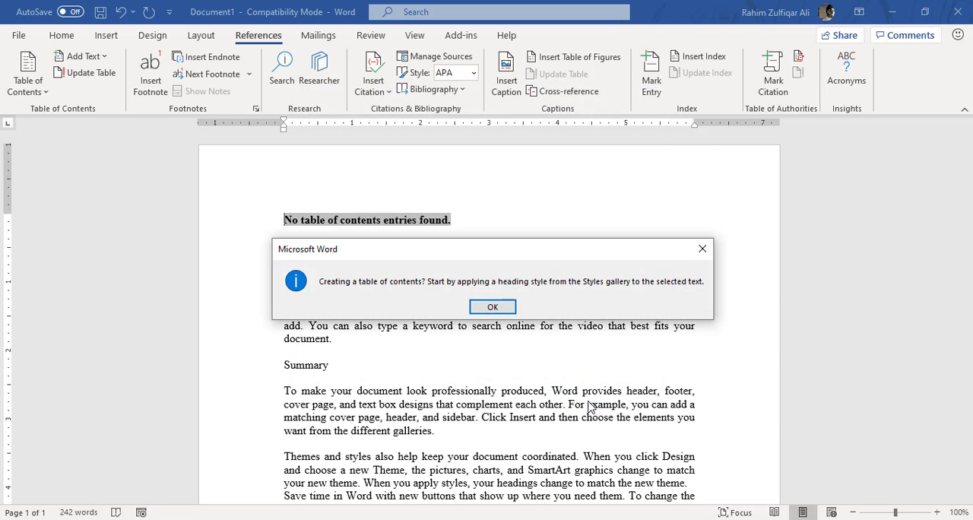
mouse_move(492, 307)
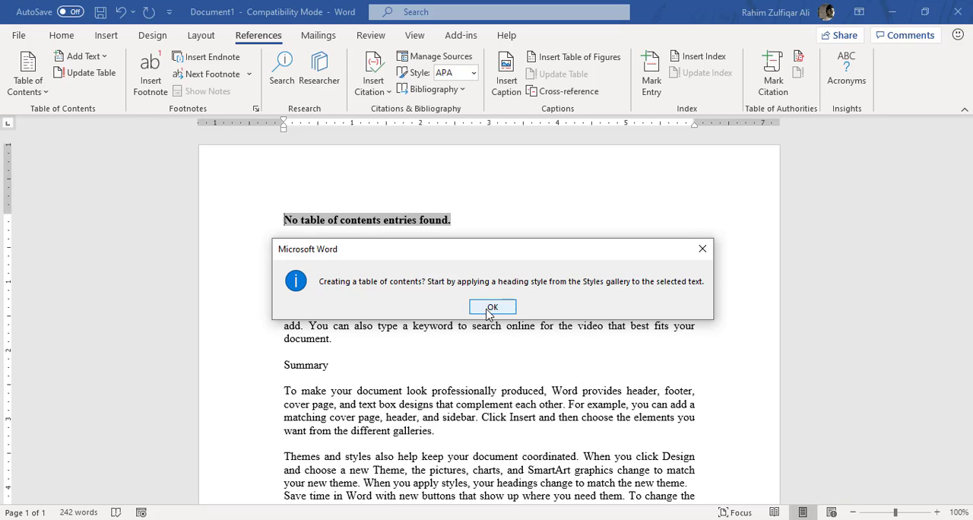
left_click(491, 306)
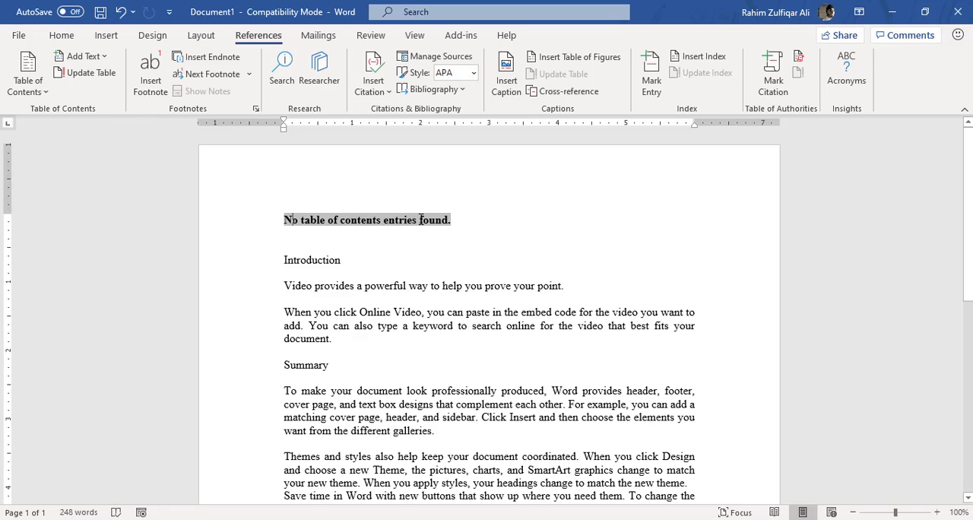
left_click(342, 260)
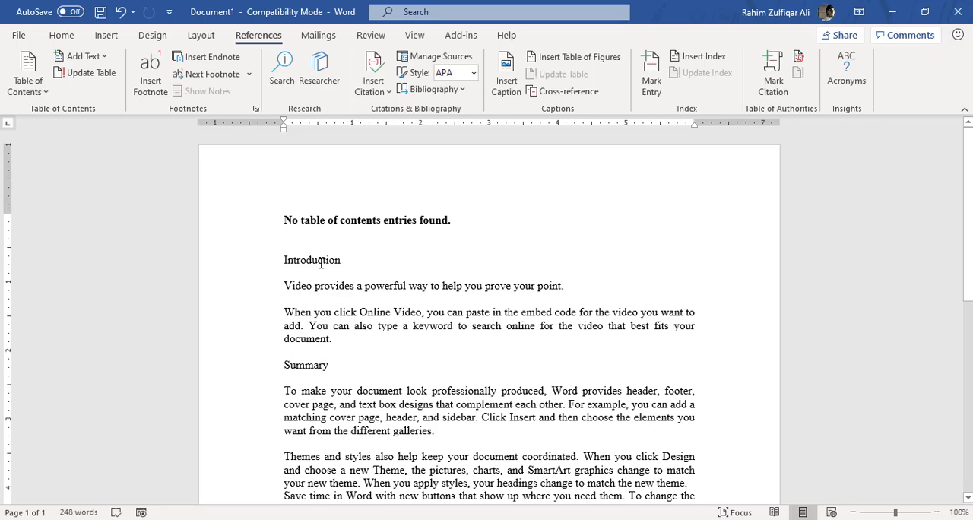
Step: Apply the Heading 1 style to the Introduction, Summary and Conclusion titles
double_click(366, 220)
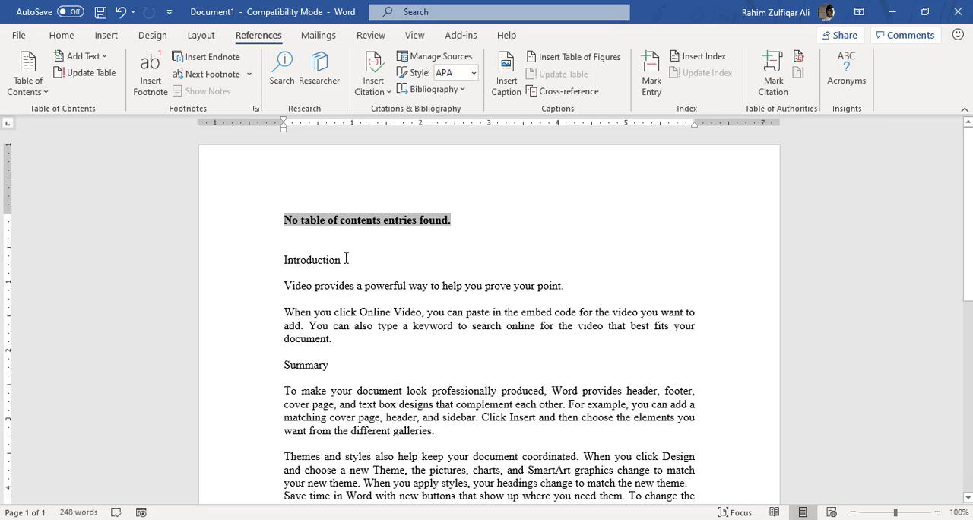
left_click(60, 35)
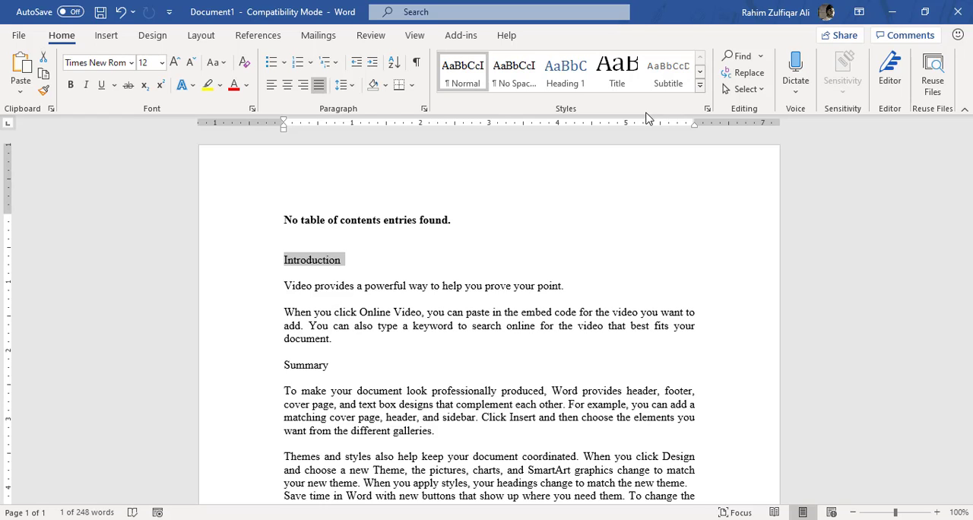
mouse_move(327, 271)
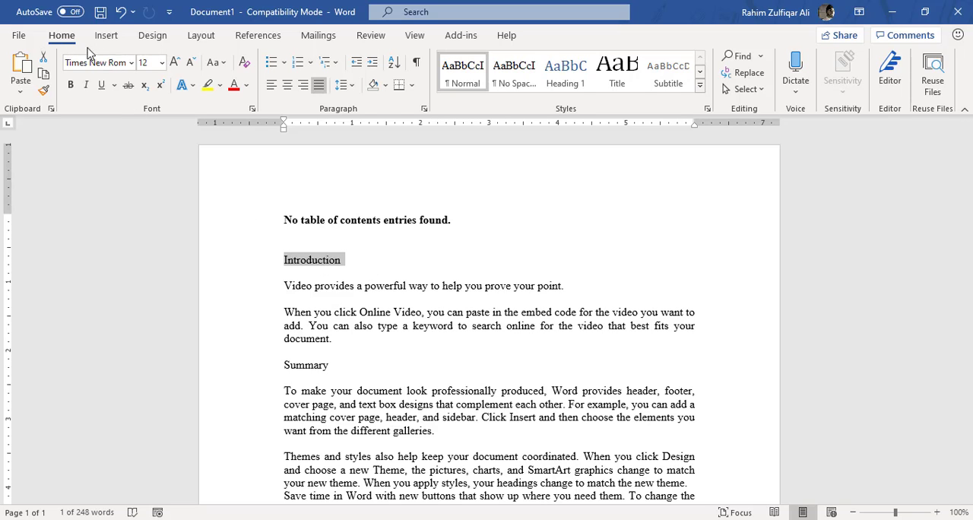
mouse_move(571, 119)
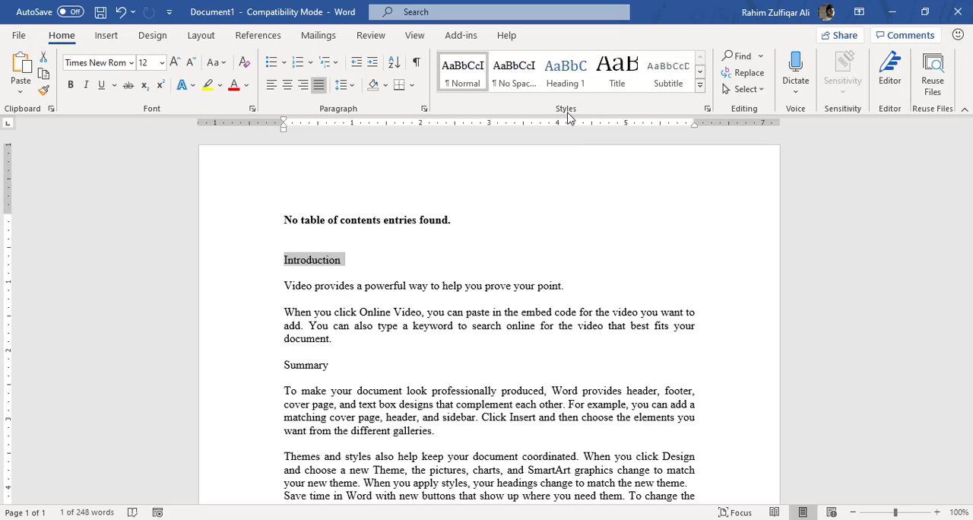
left_click(565, 72)
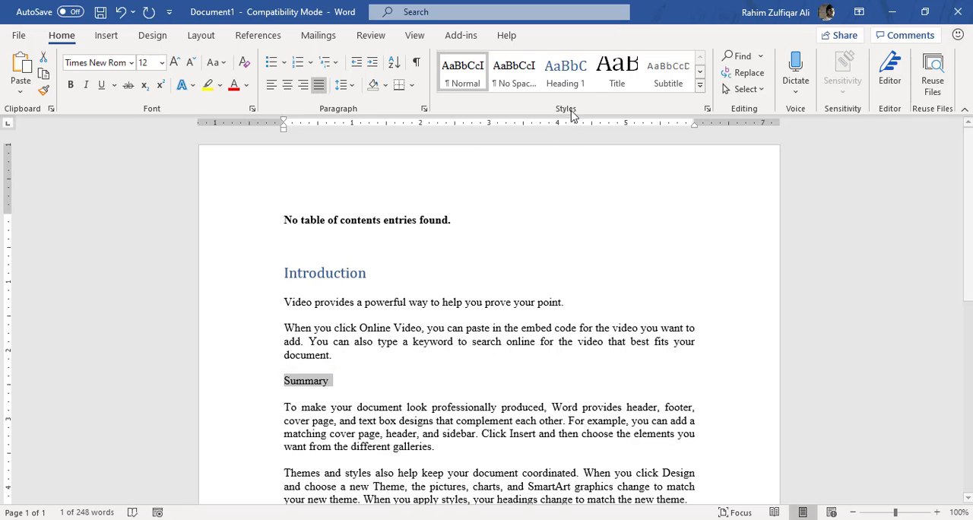
mouse_move(525, 105)
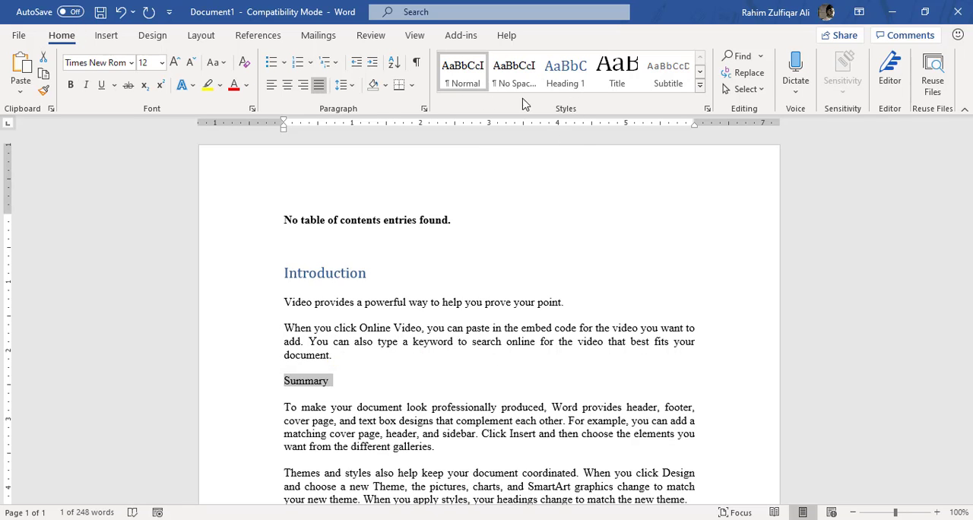
left_click(565, 72)
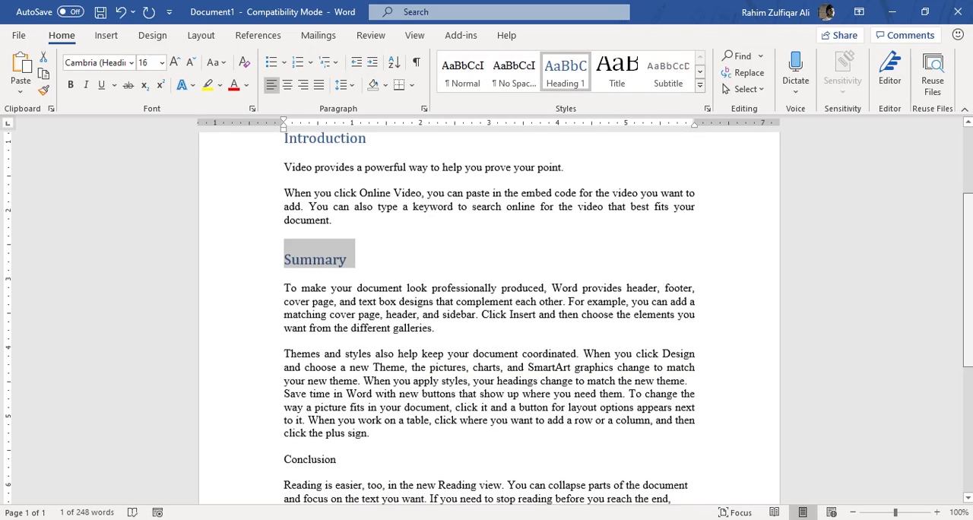
scroll("down", 3)
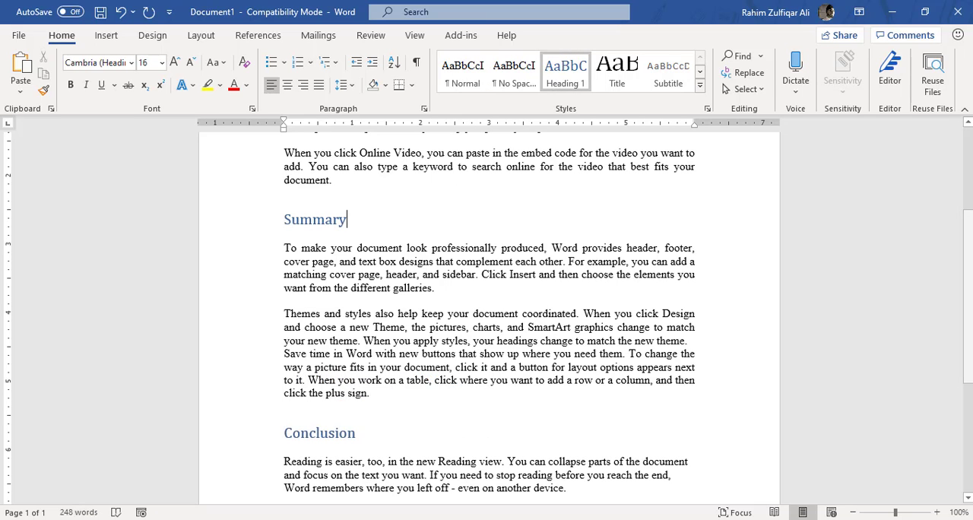
scroll("up", 3)
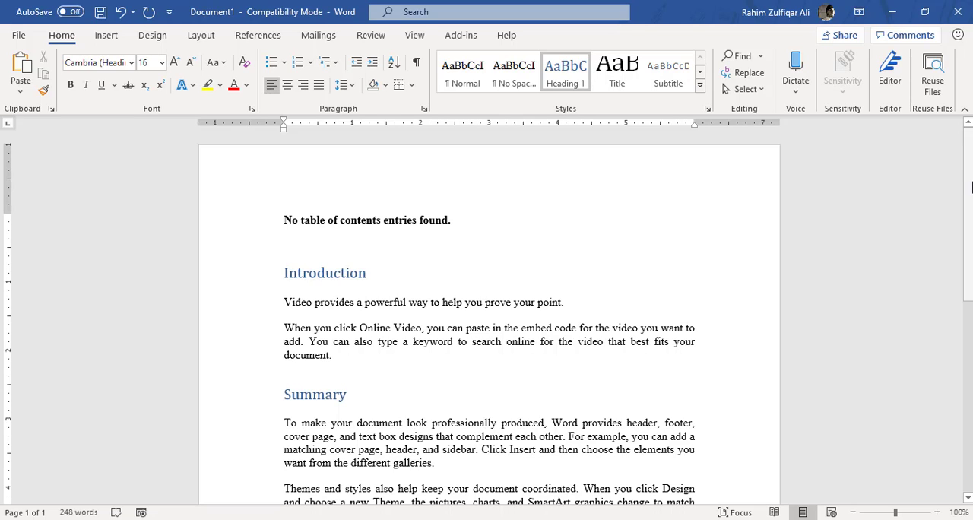
mouse_move(828, 180)
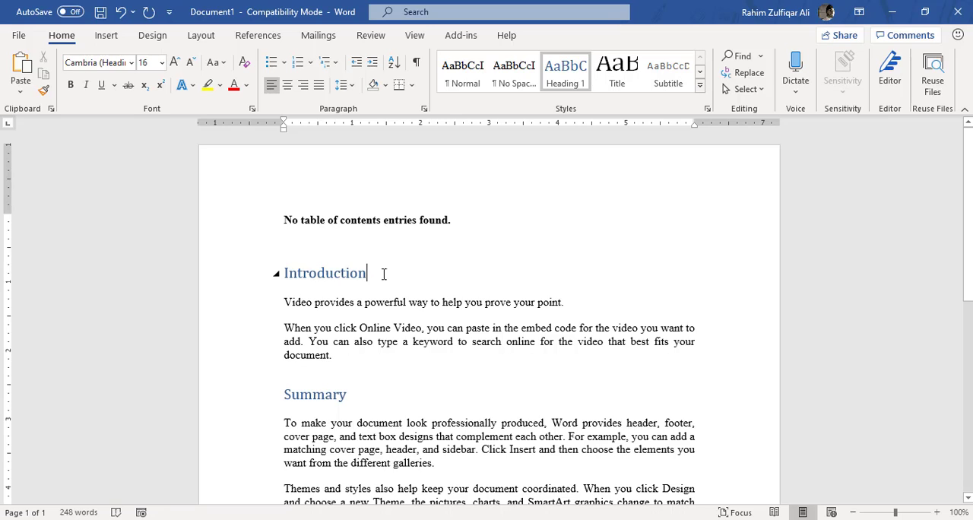
mouse_move(569, 112)
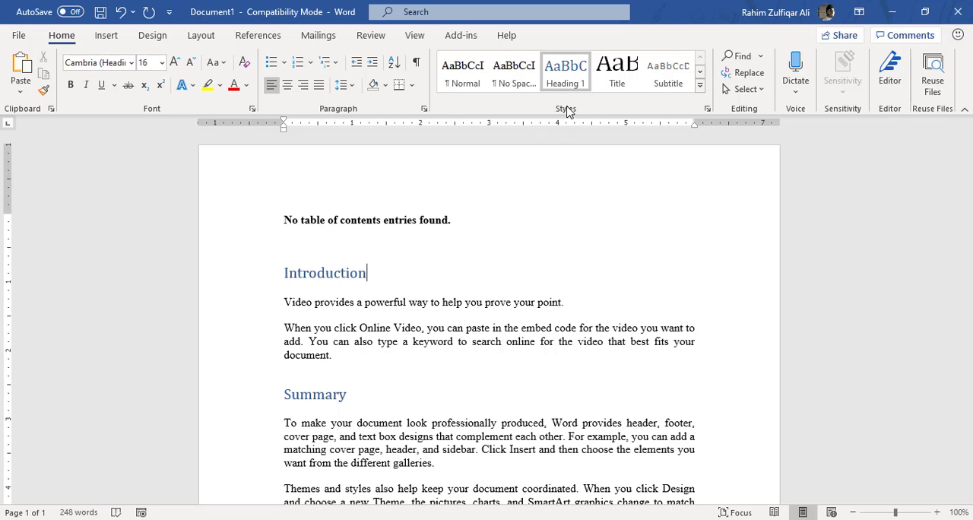
mouse_move(565, 72)
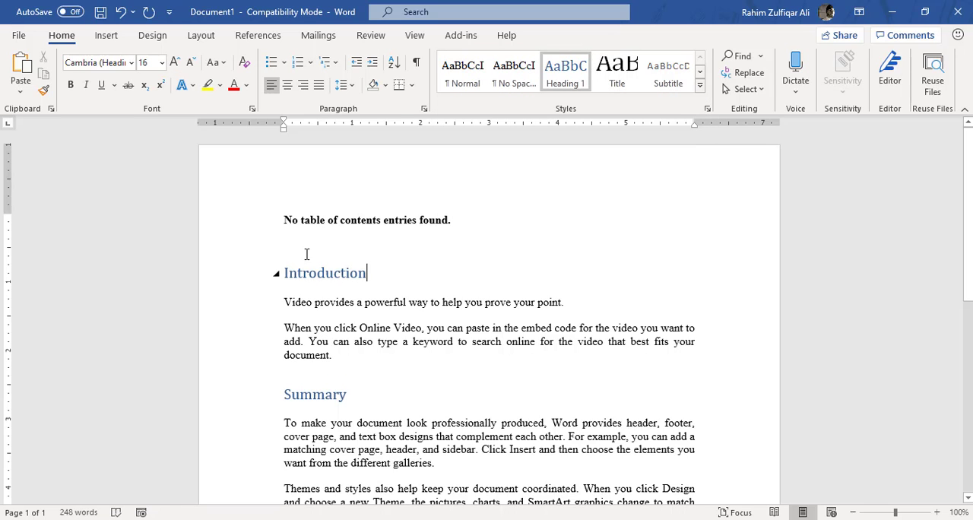
Step: Replace the no-entries placeholder with an automatic Contents table listing the three headings
left_click(296, 232)
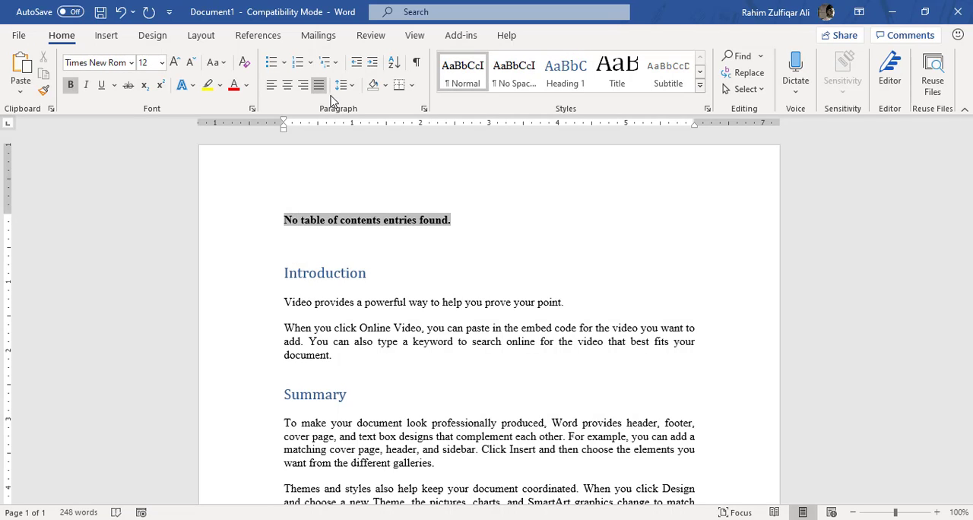
type("Notable")
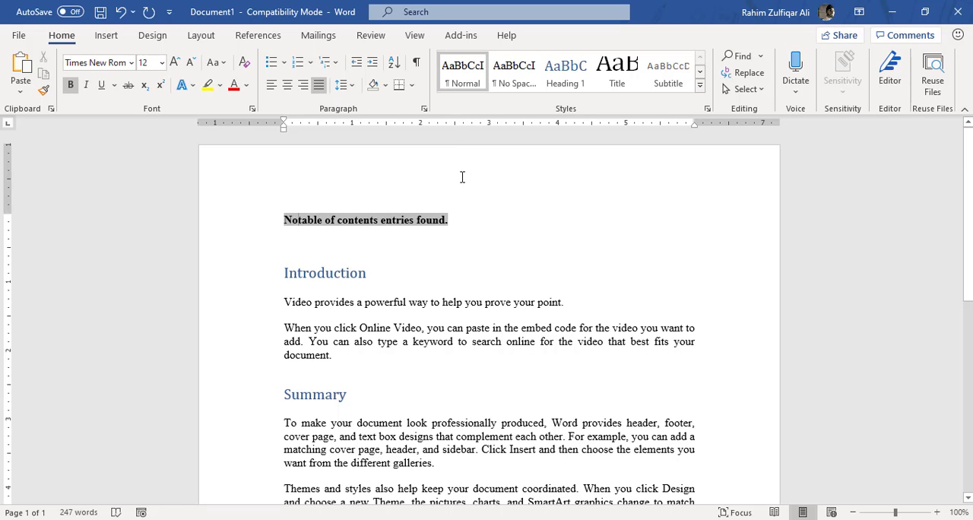
key("Delete")
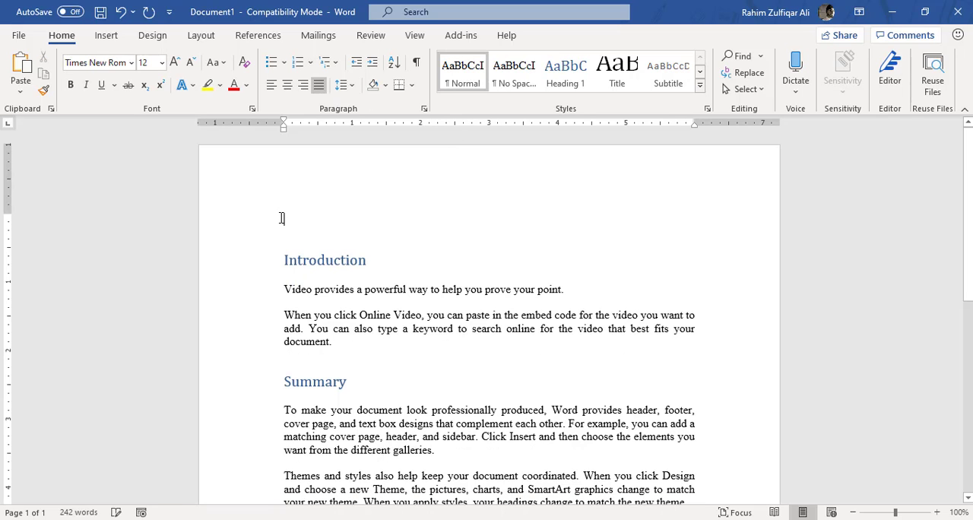
left_click(258, 35)
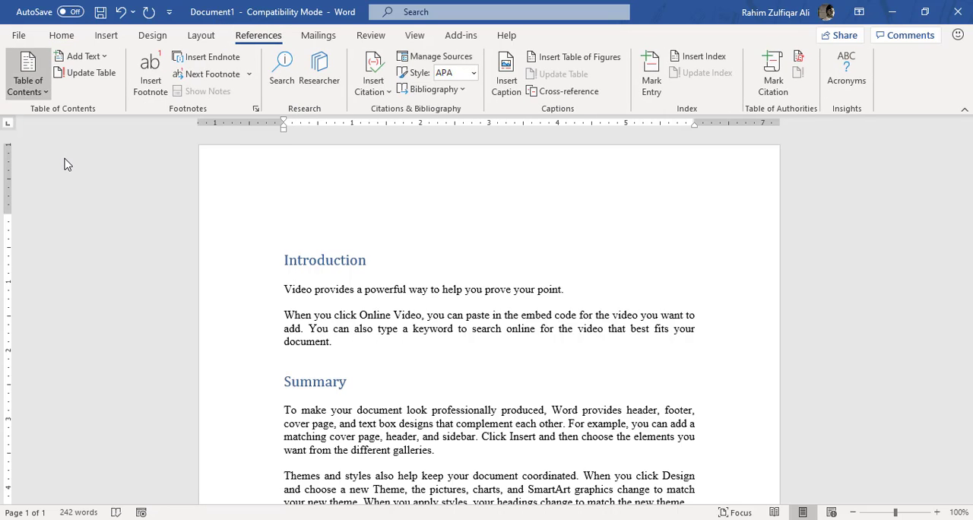
left_click(28, 72)
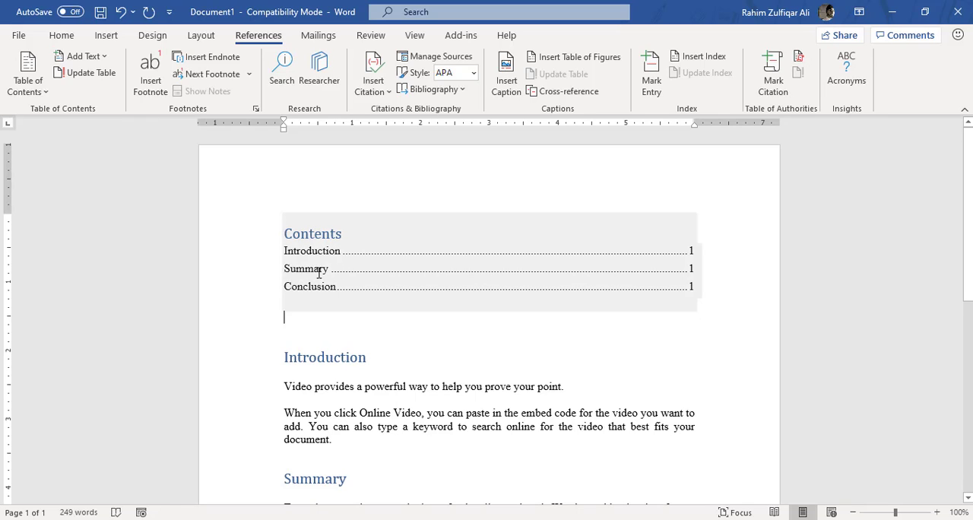
mouse_move(306, 268)
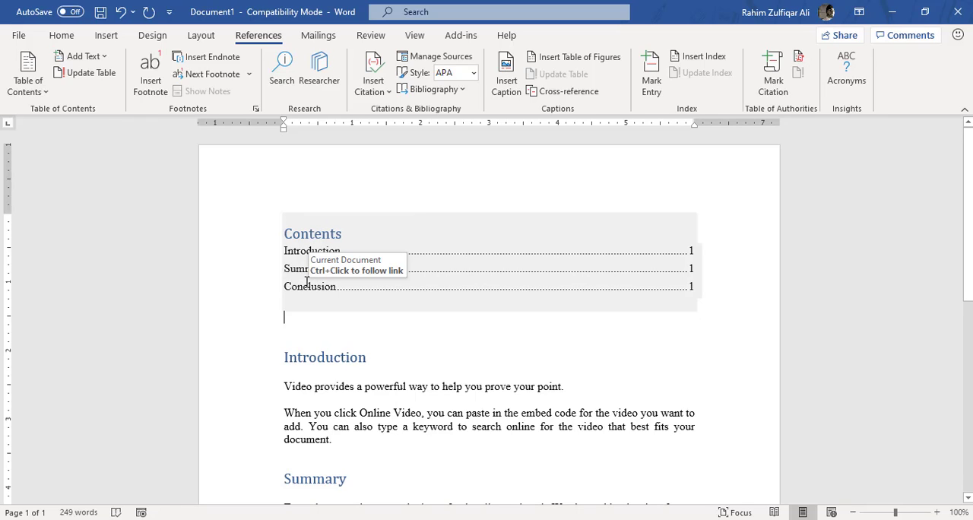
mouse_move(306, 270)
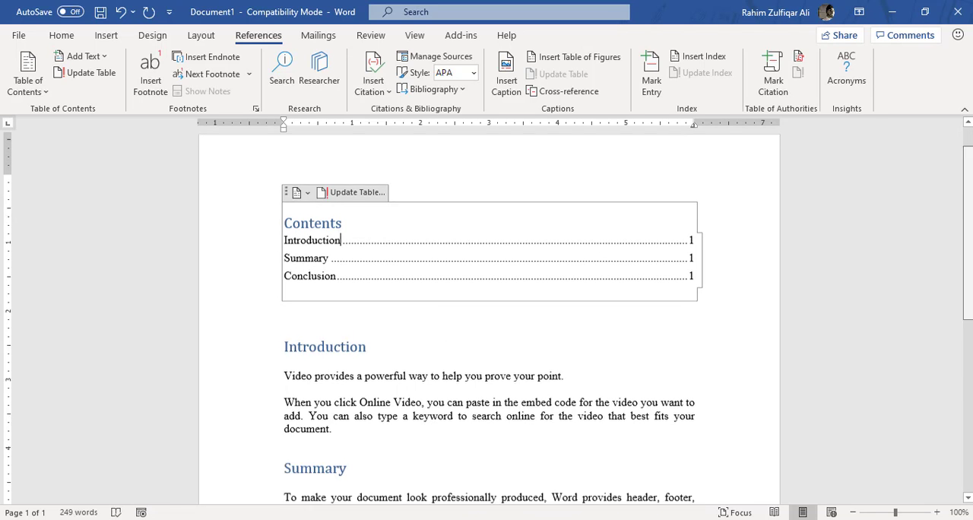
scroll("down", 3)
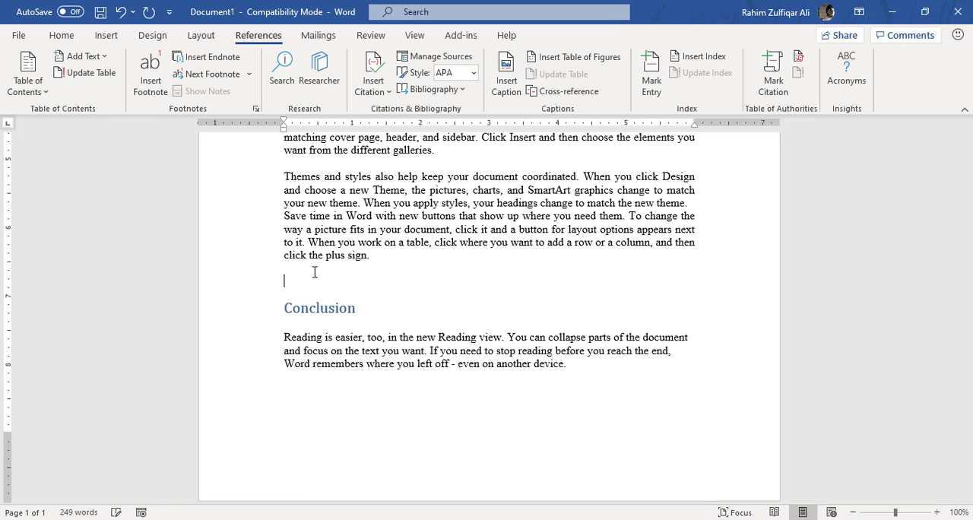
scroll("down", 3)
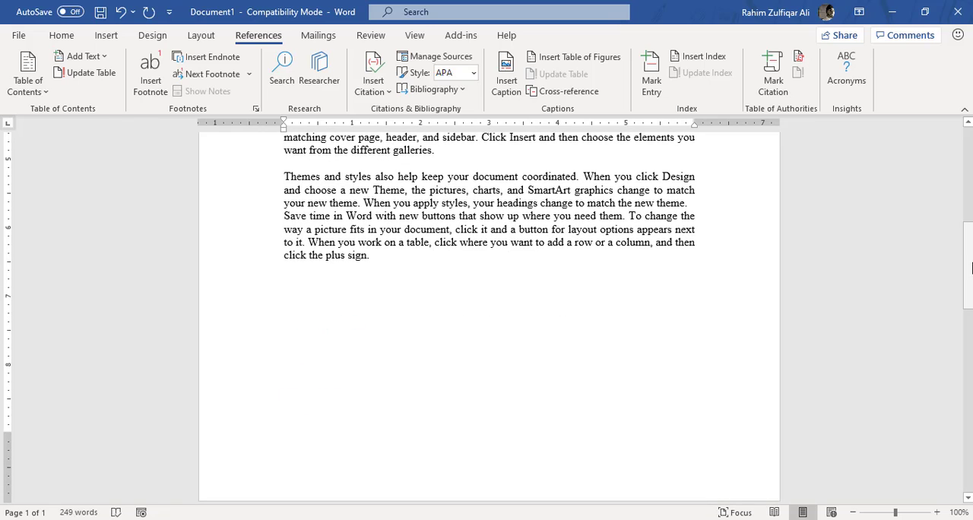
scroll("up", 3)
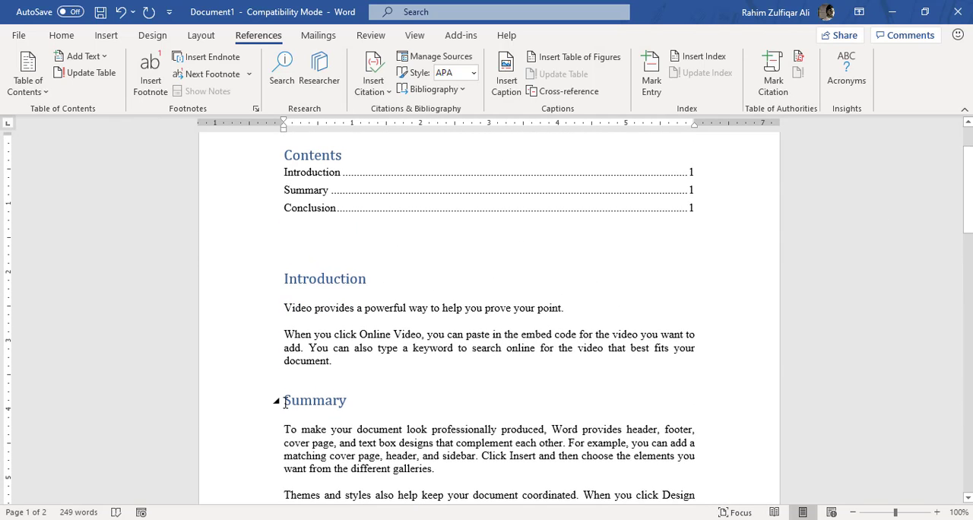
type("Executive")
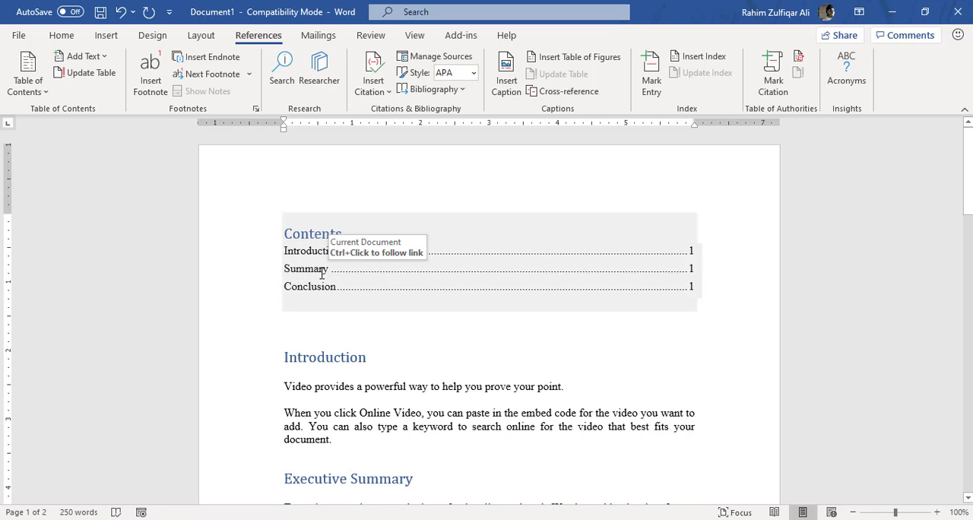
mouse_move(347, 250)
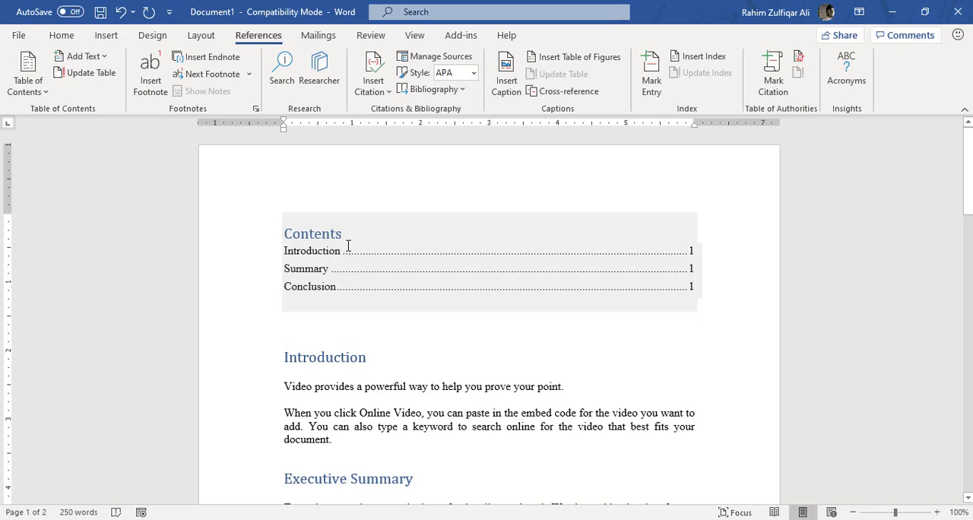
mouse_move(311, 251)
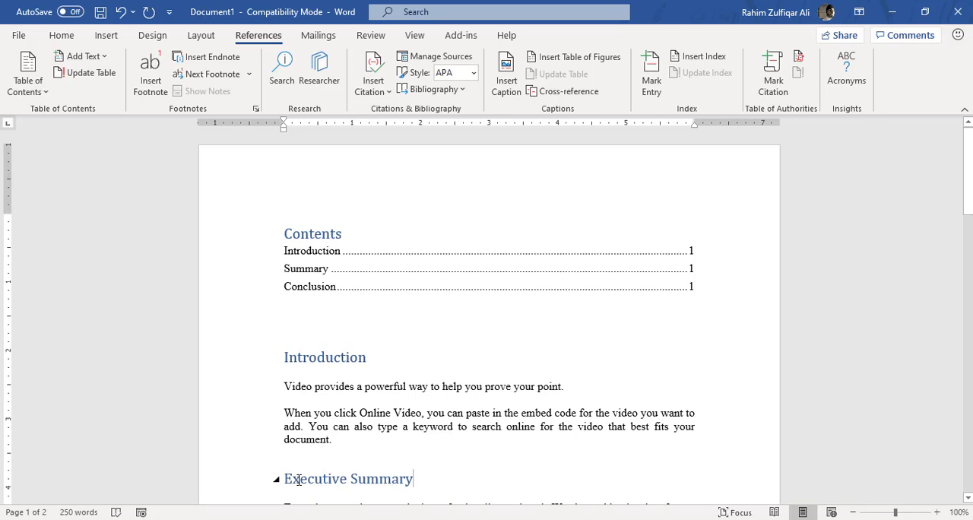
mouse_move(665, 354)
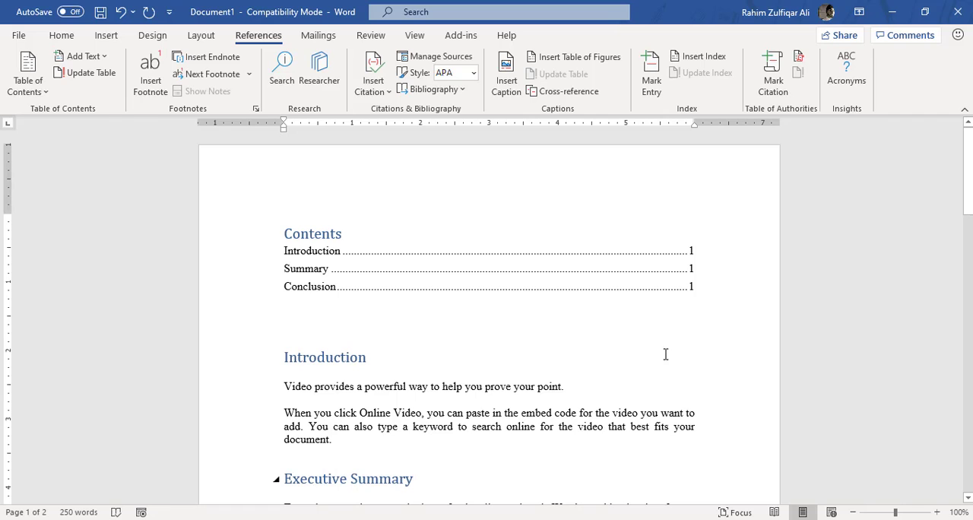
scroll("down", 3)
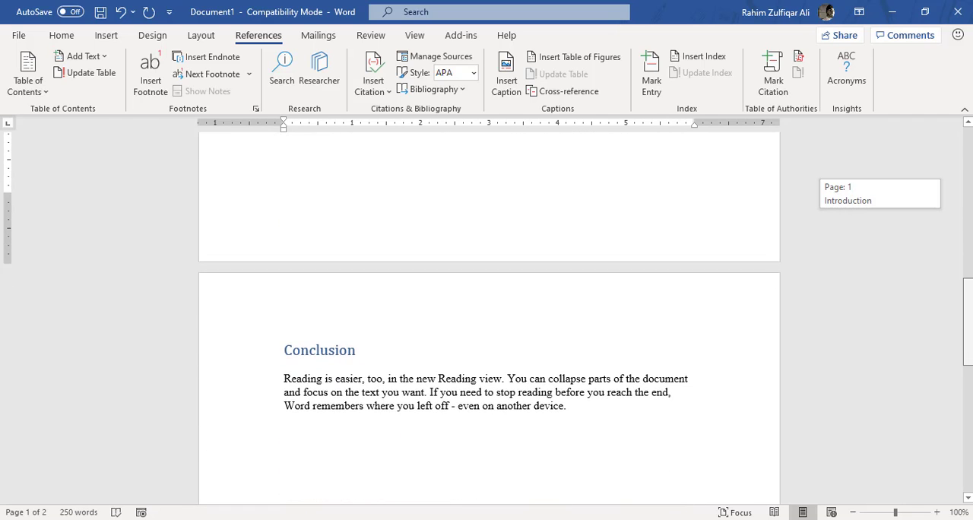
scroll("up", 3)
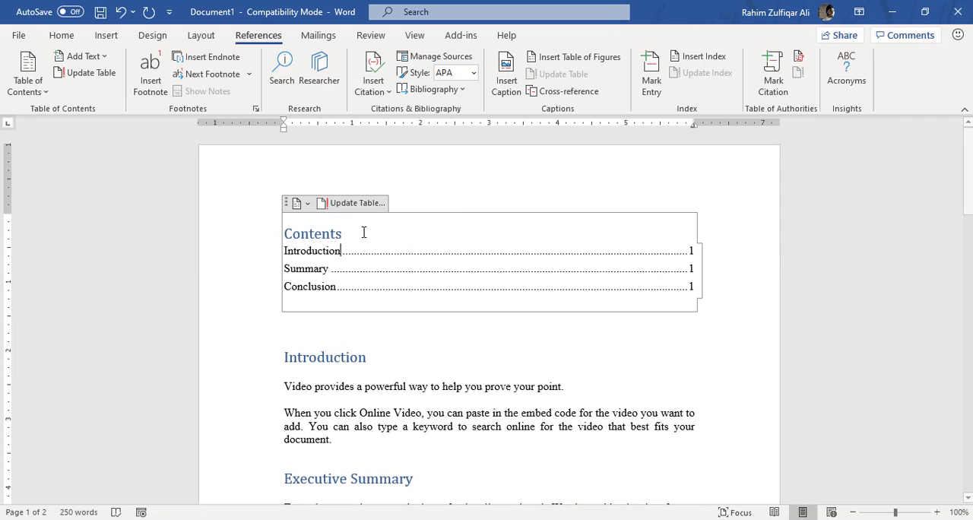
mouse_move(344, 253)
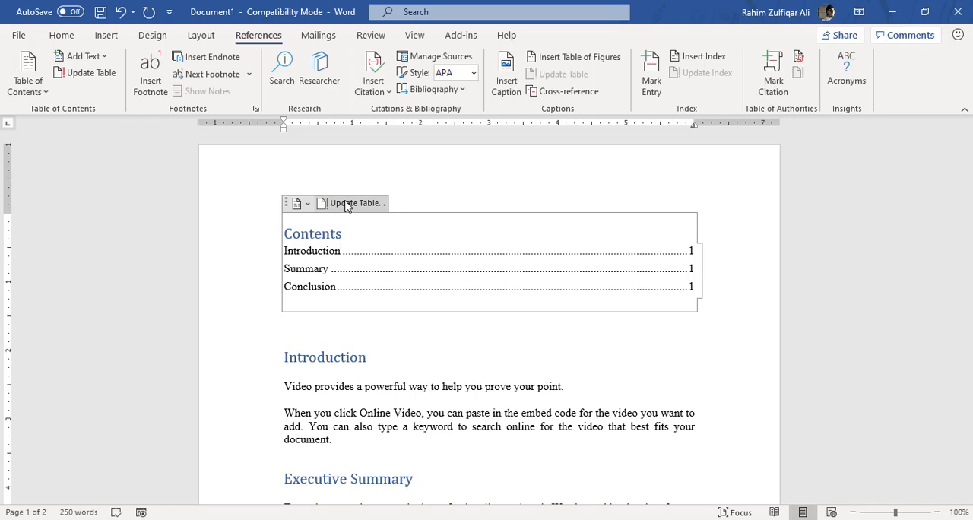
mouse_move(363, 205)
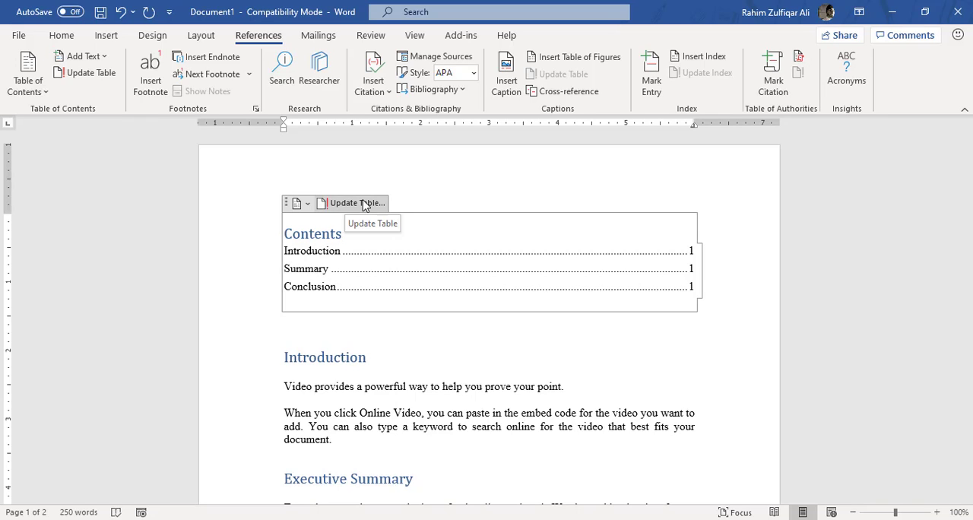
mouse_move(303, 69)
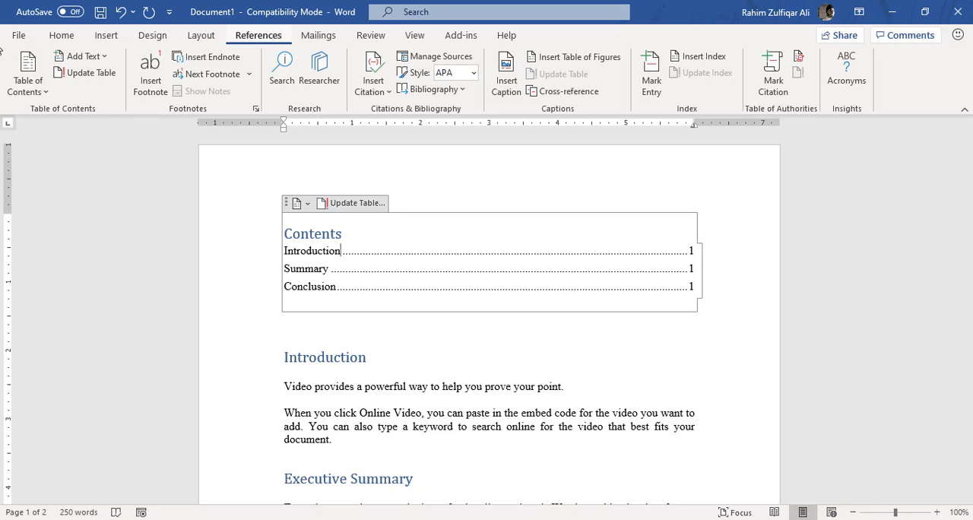
mouse_move(91, 72)
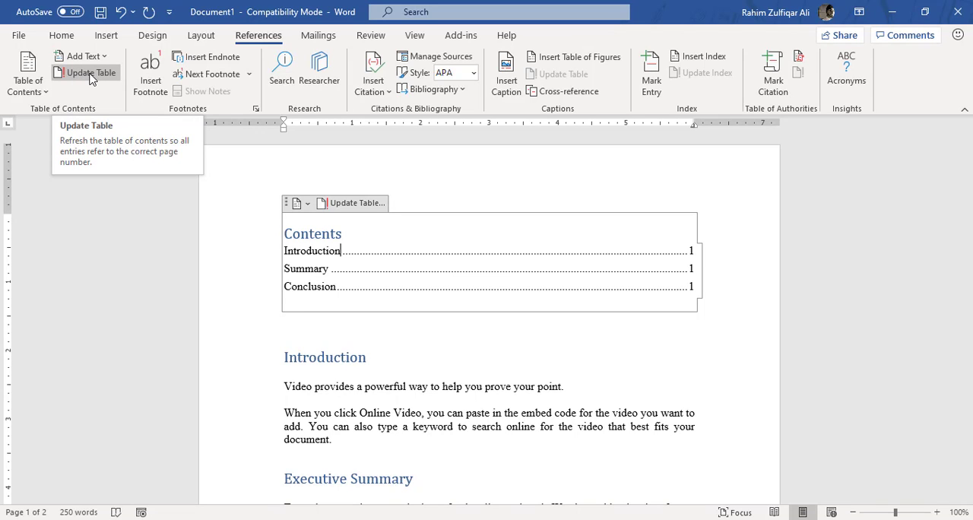
right_click(350, 256)
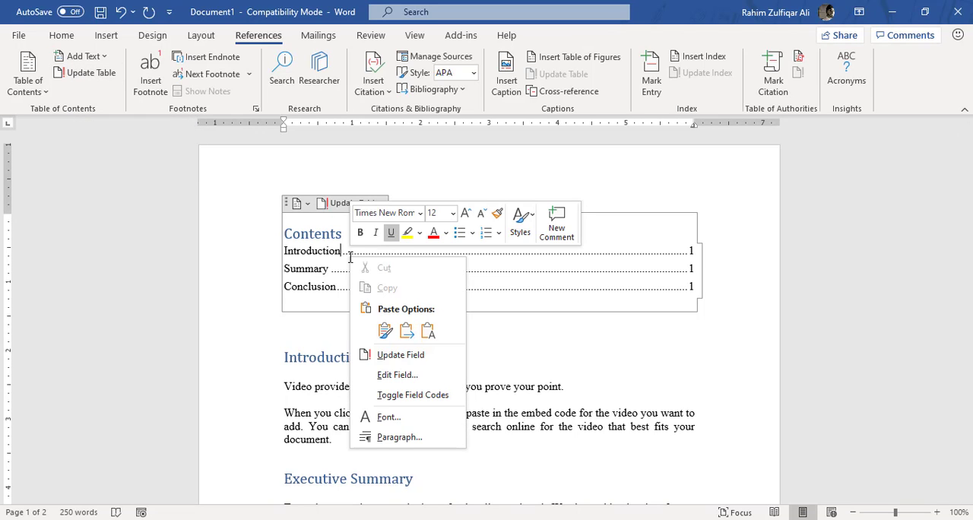
mouse_move(400, 354)
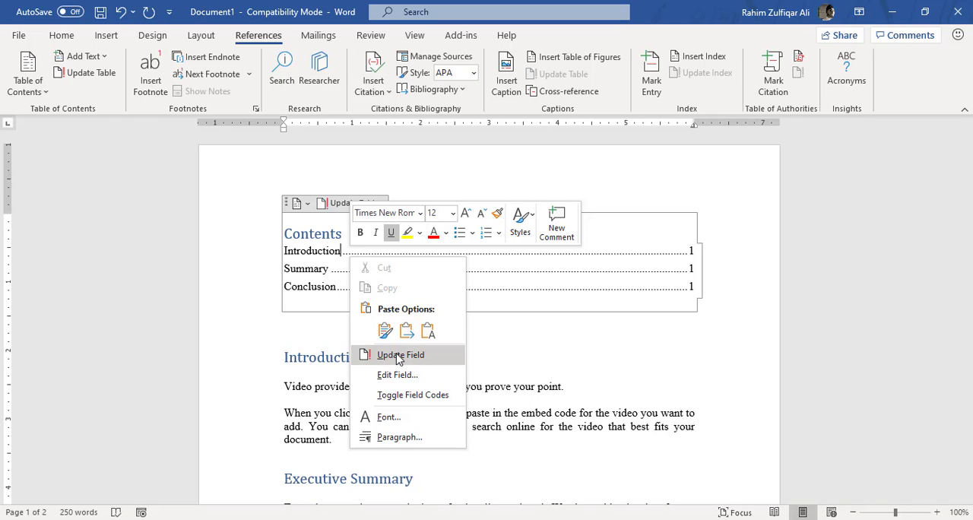
mouse_move(361, 310)
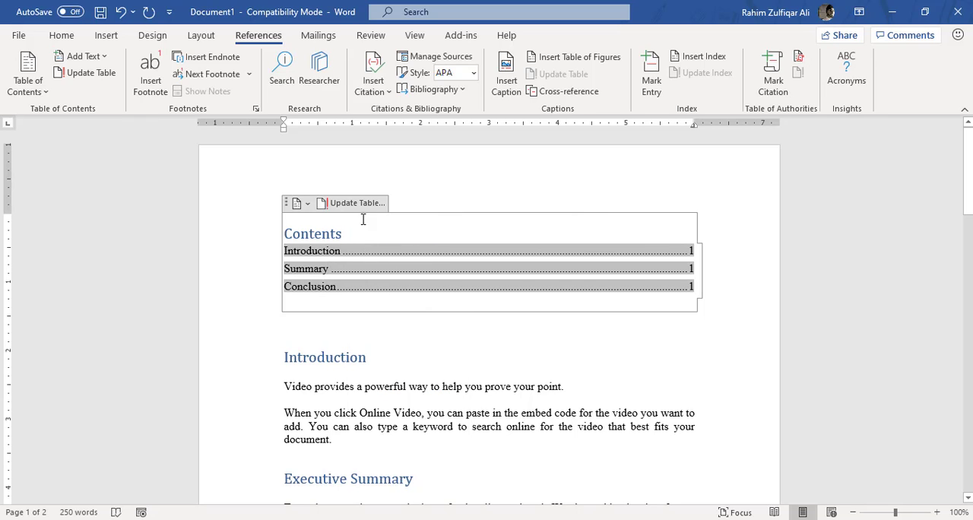
Step: Update the entire contents table so Executive Summary and Conclusion (page 2) appear
left_click(350, 203)
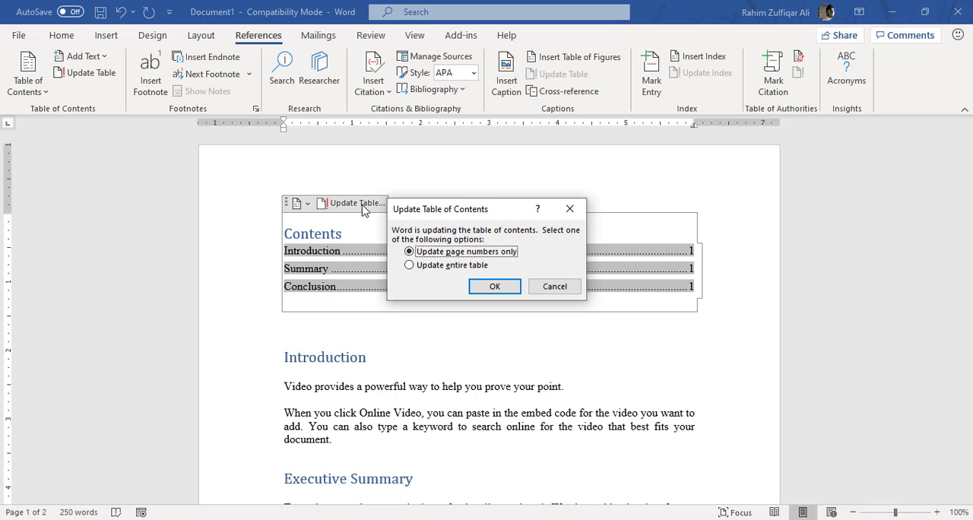
mouse_move(465, 212)
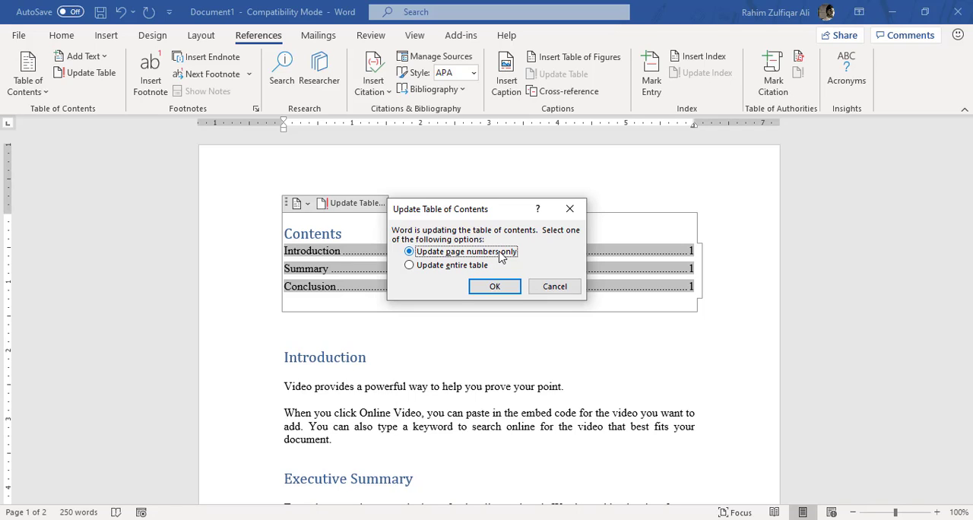
mouse_move(494, 258)
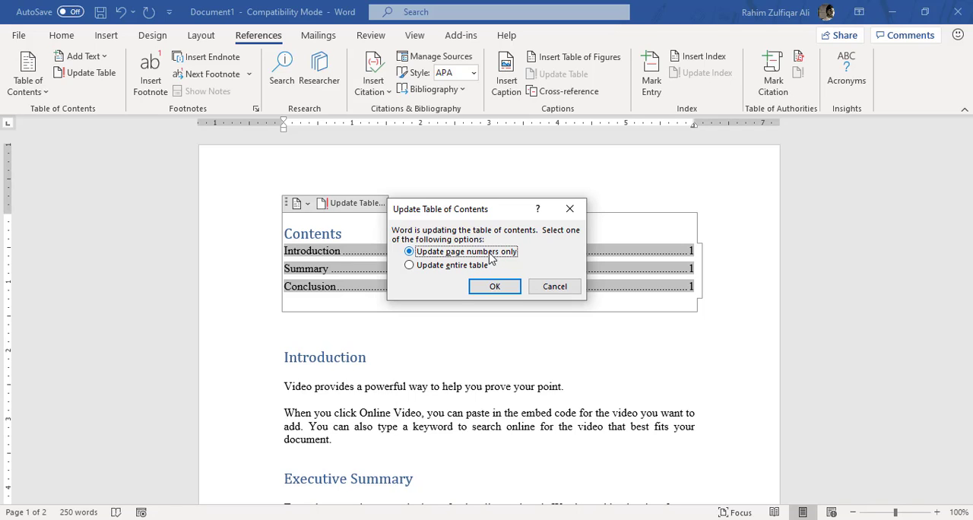
mouse_move(473, 265)
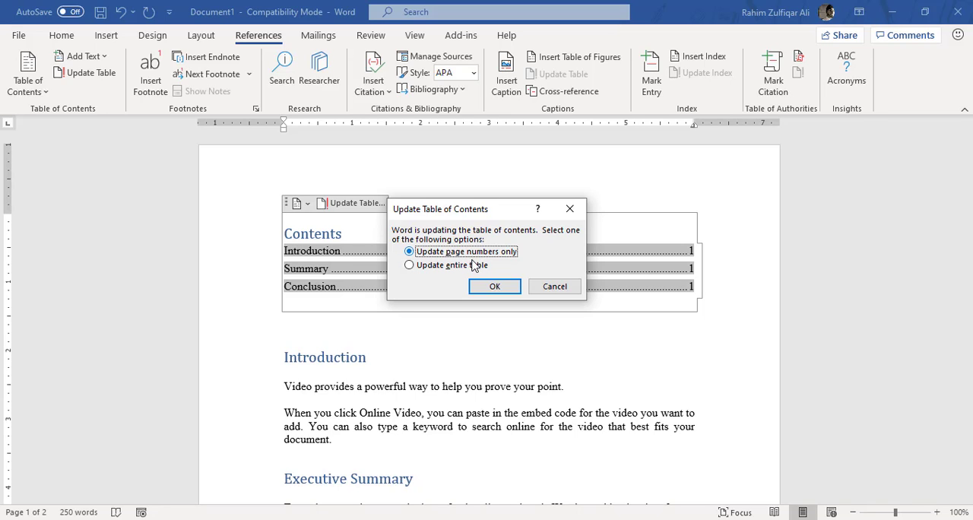
left_click(409, 264)
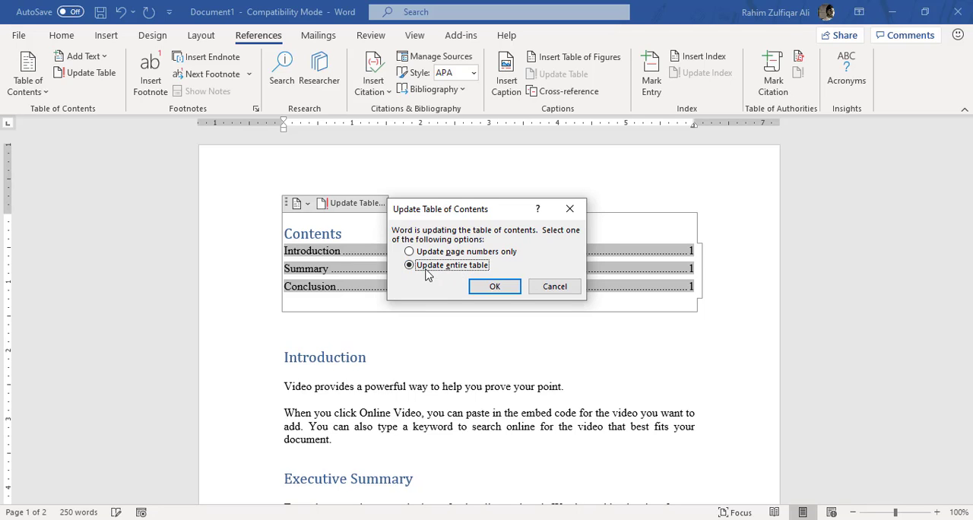
mouse_move(470, 268)
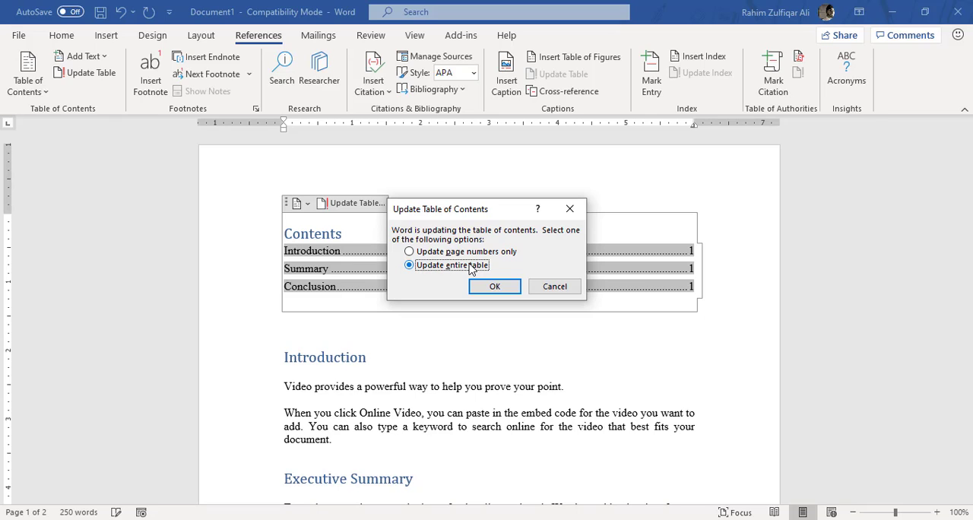
left_click(494, 286)
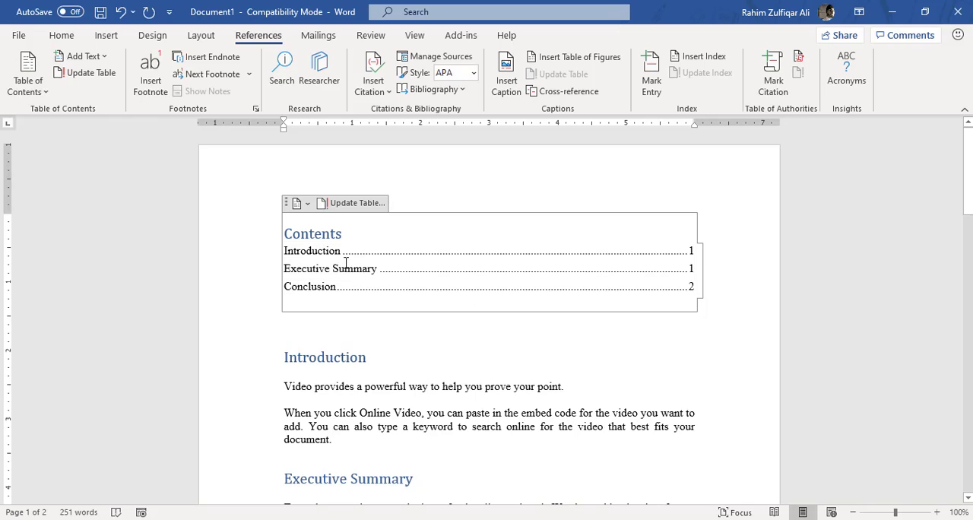
mouse_move(352, 268)
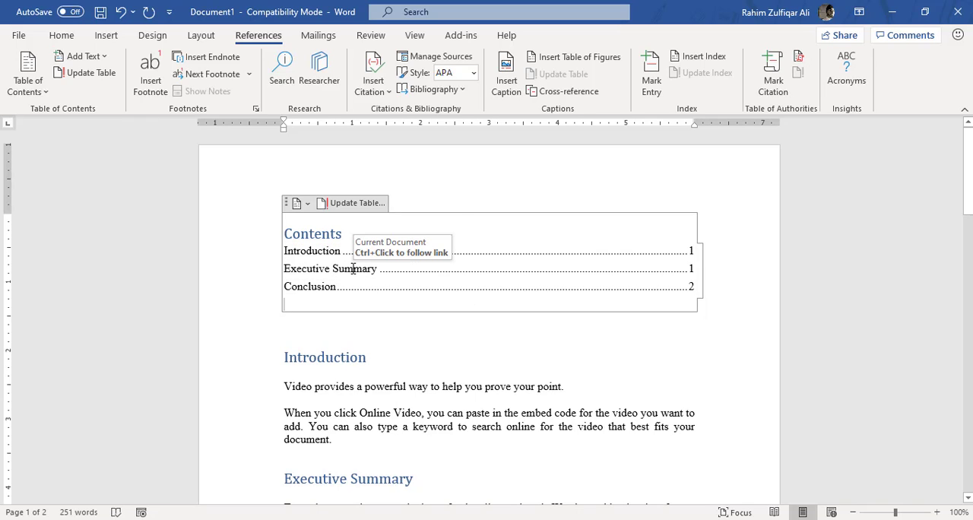